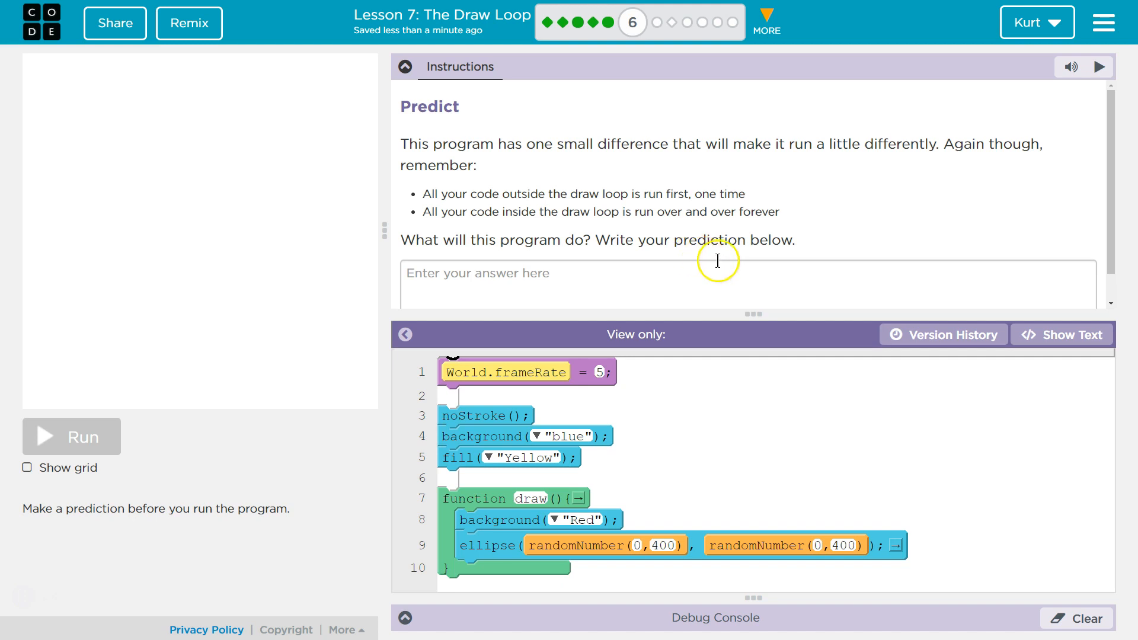
- Enter the prediction 'The draw loop will repeat over and over, drawing a red background and one yellow ellipse', then run the program
scroll(down, 3)
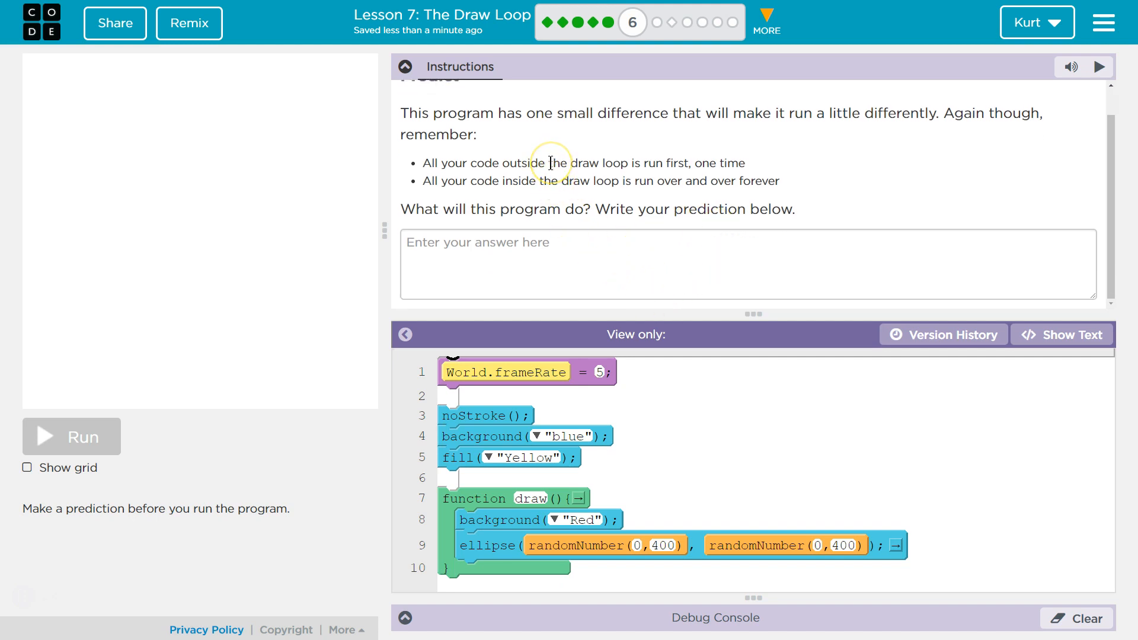
mouse_move(78, 436)
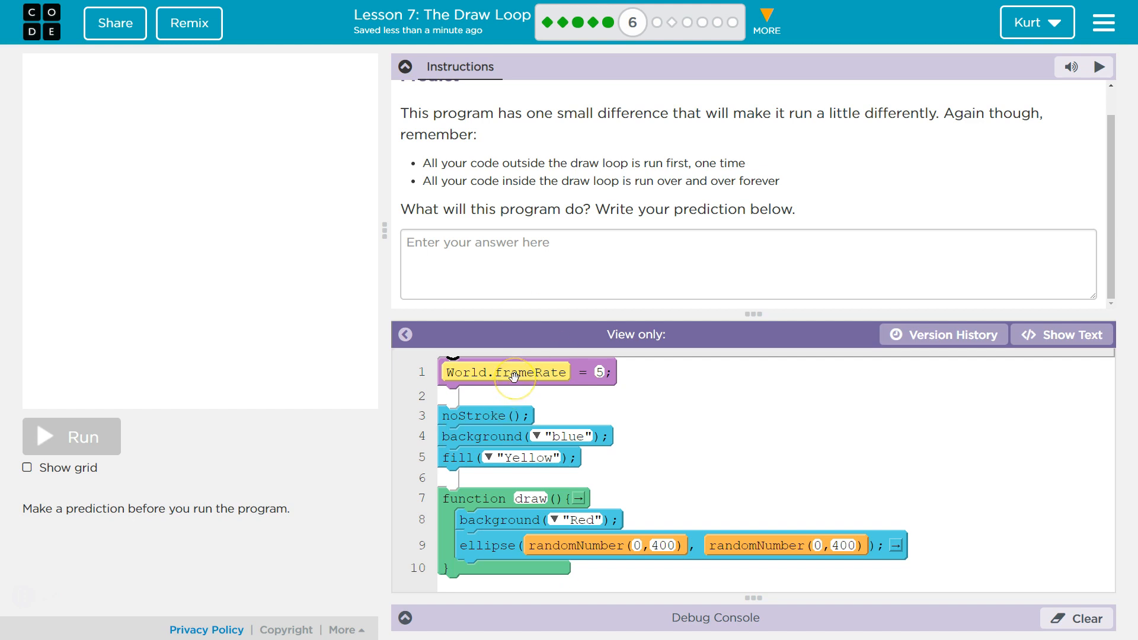
mouse_move(485, 417)
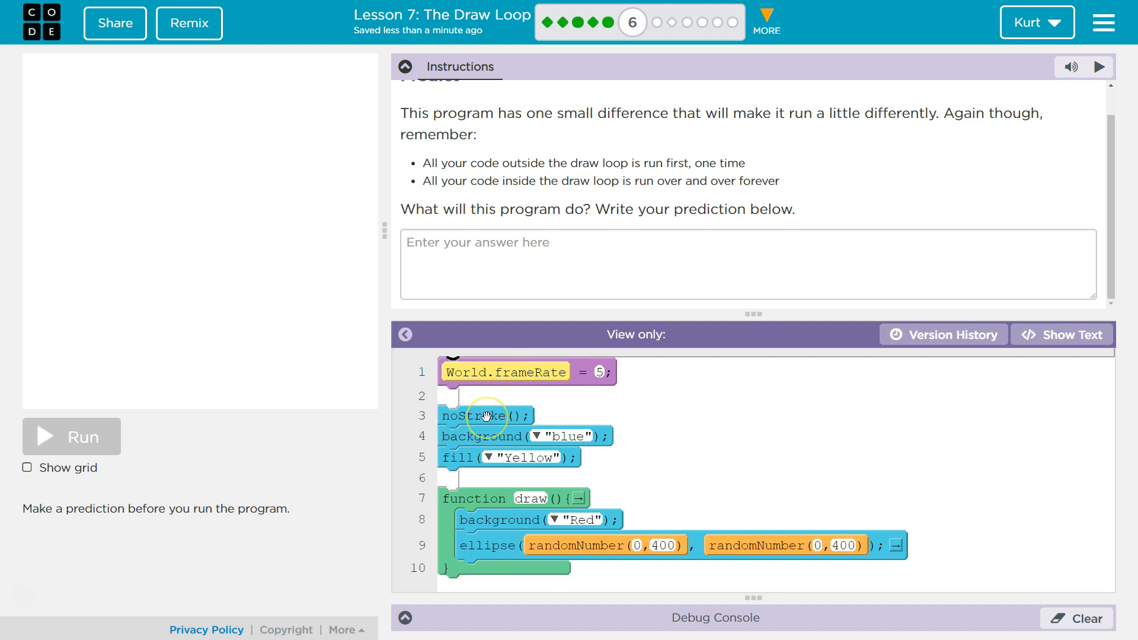
mouse_move(481, 430)
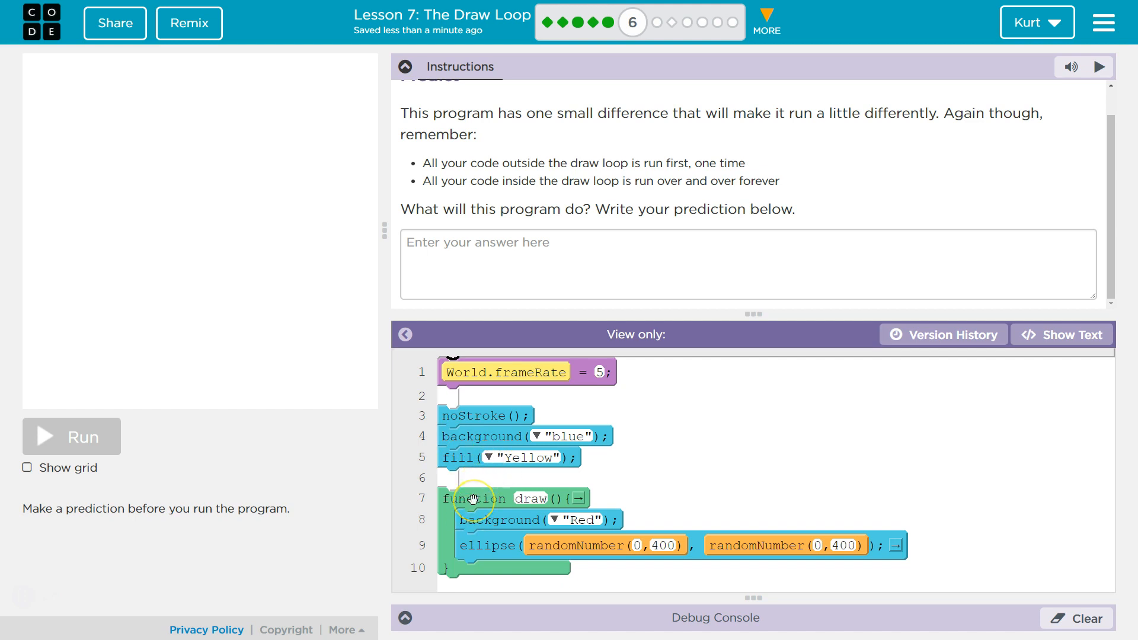
mouse_move(485, 520)
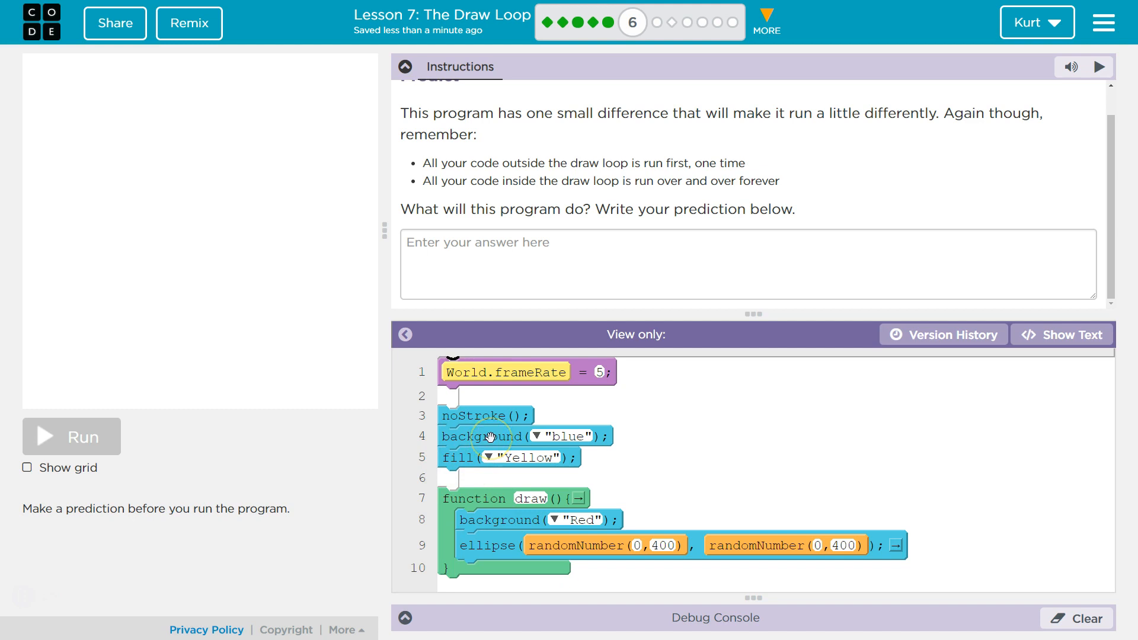
mouse_move(494, 545)
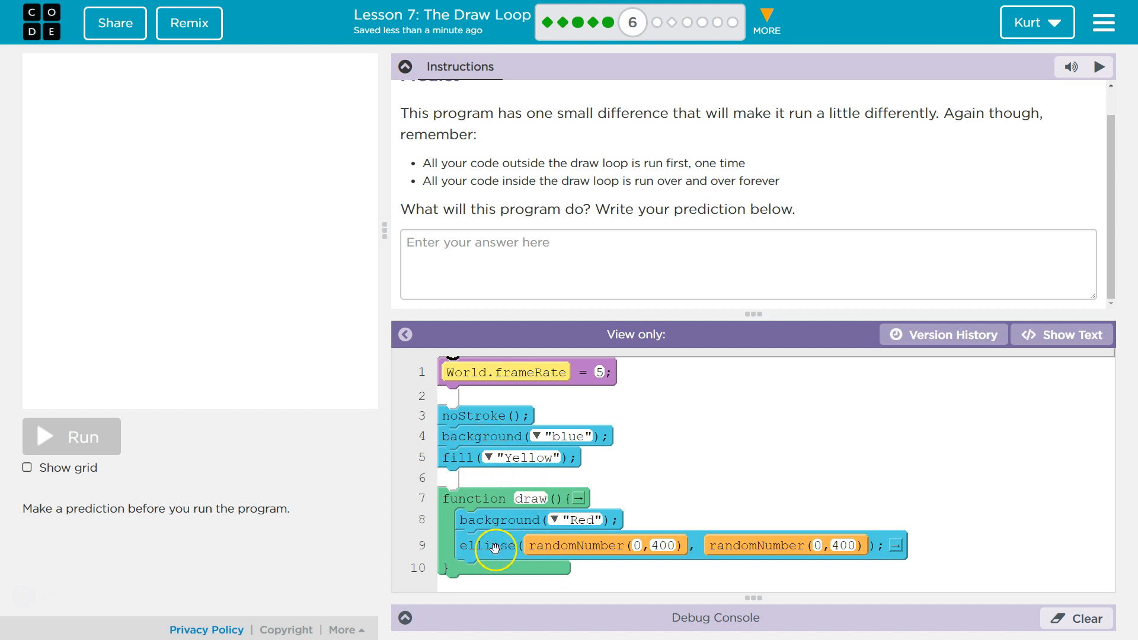
mouse_move(599, 520)
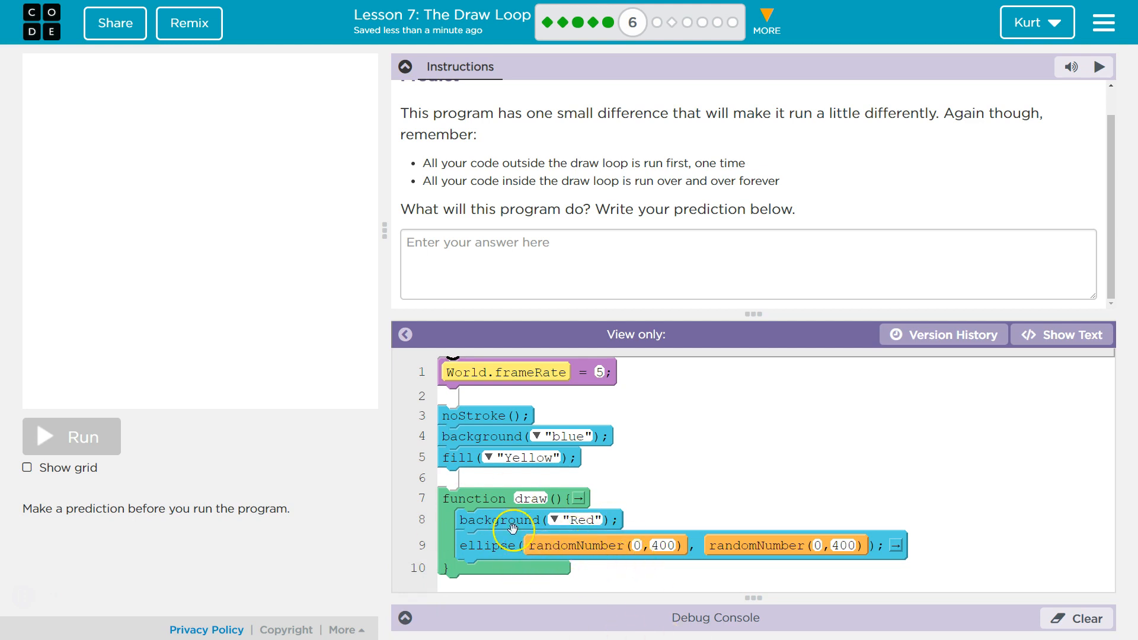
mouse_move(565, 552)
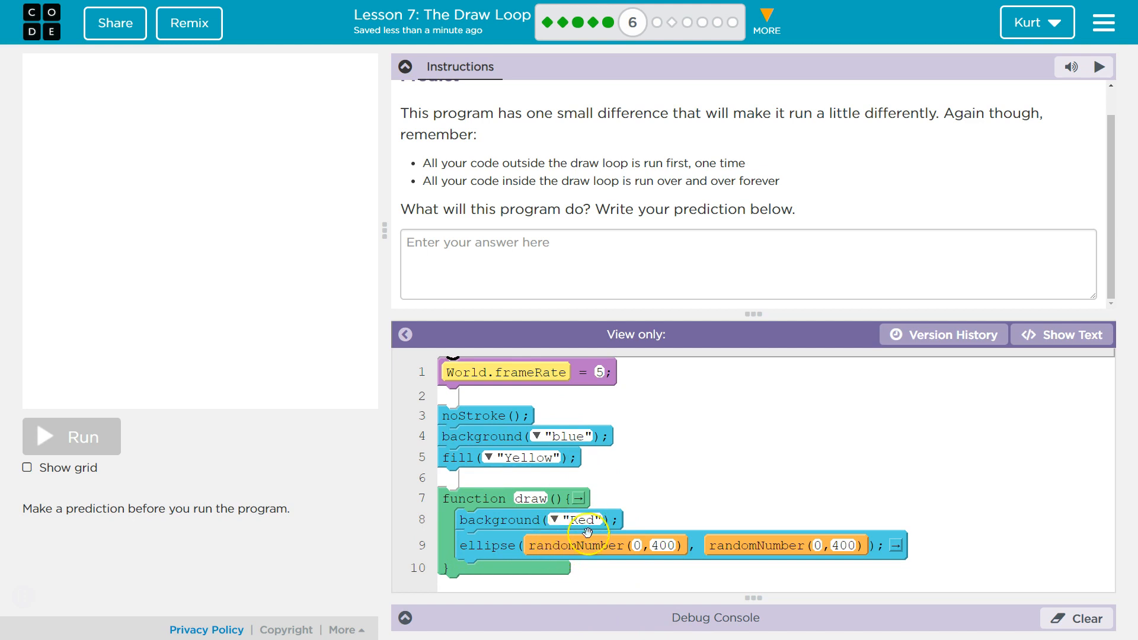
mouse_move(459, 489)
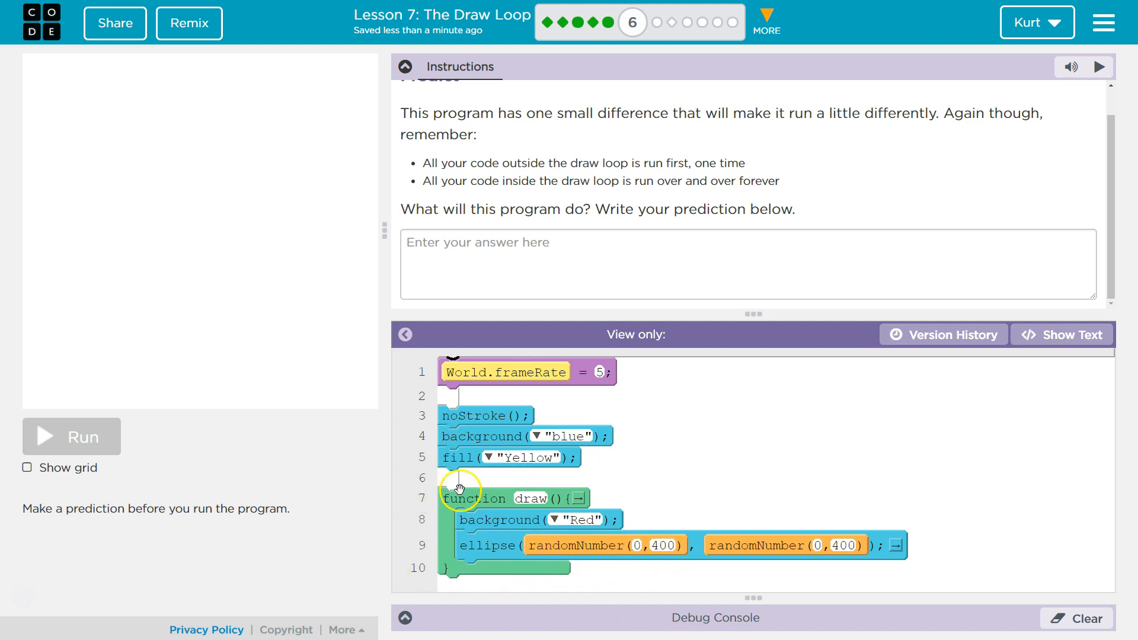
mouse_move(546, 269)
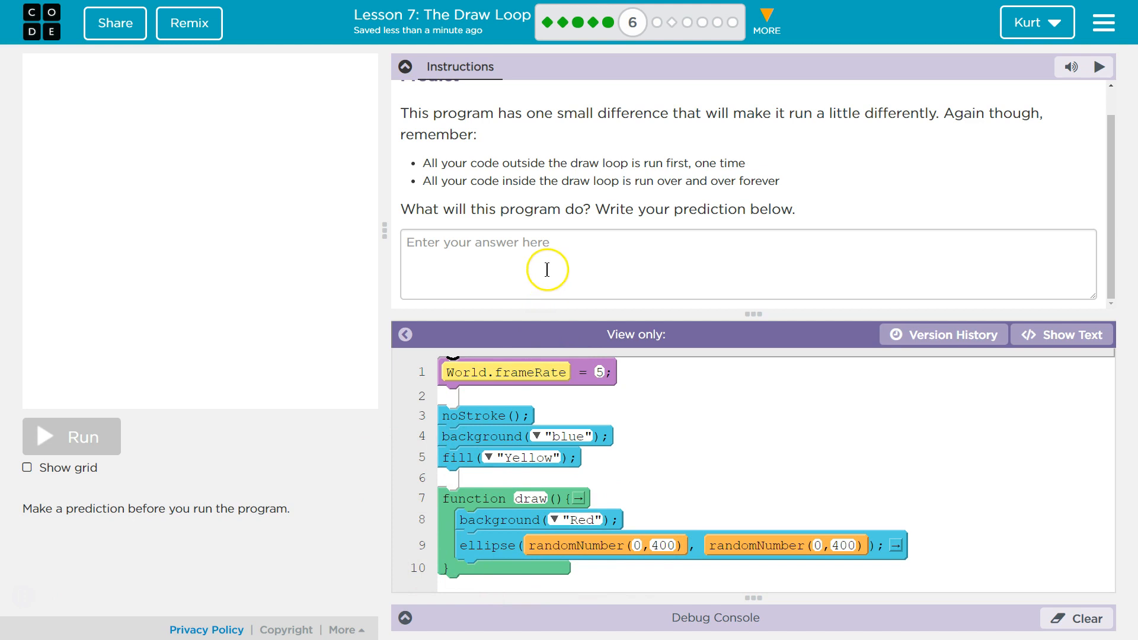
click(556, 256)
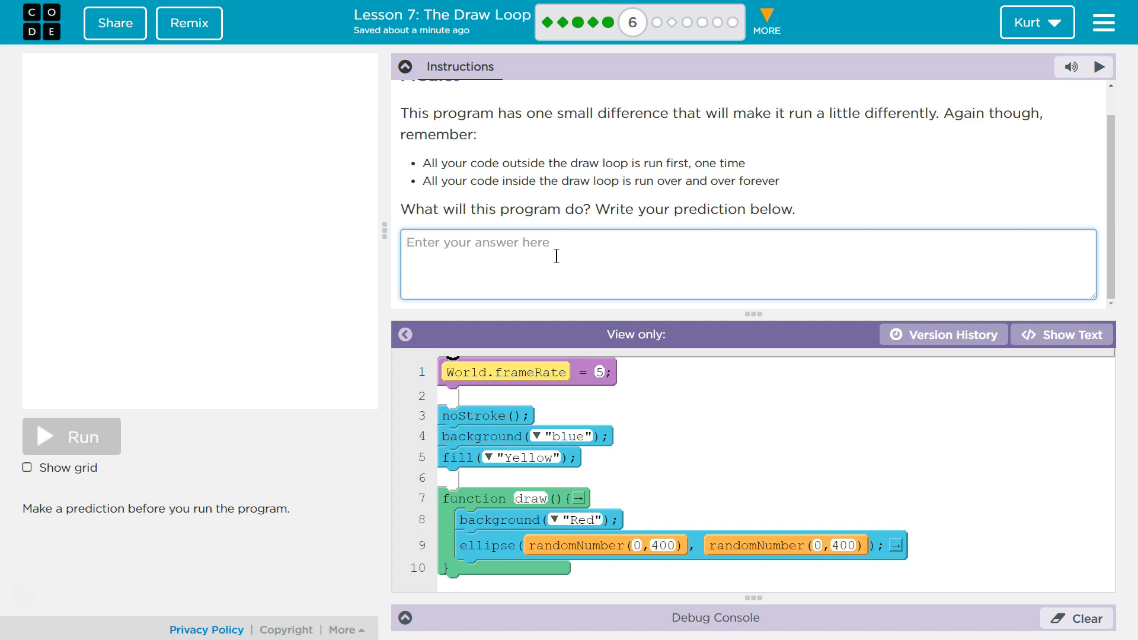
text(The)
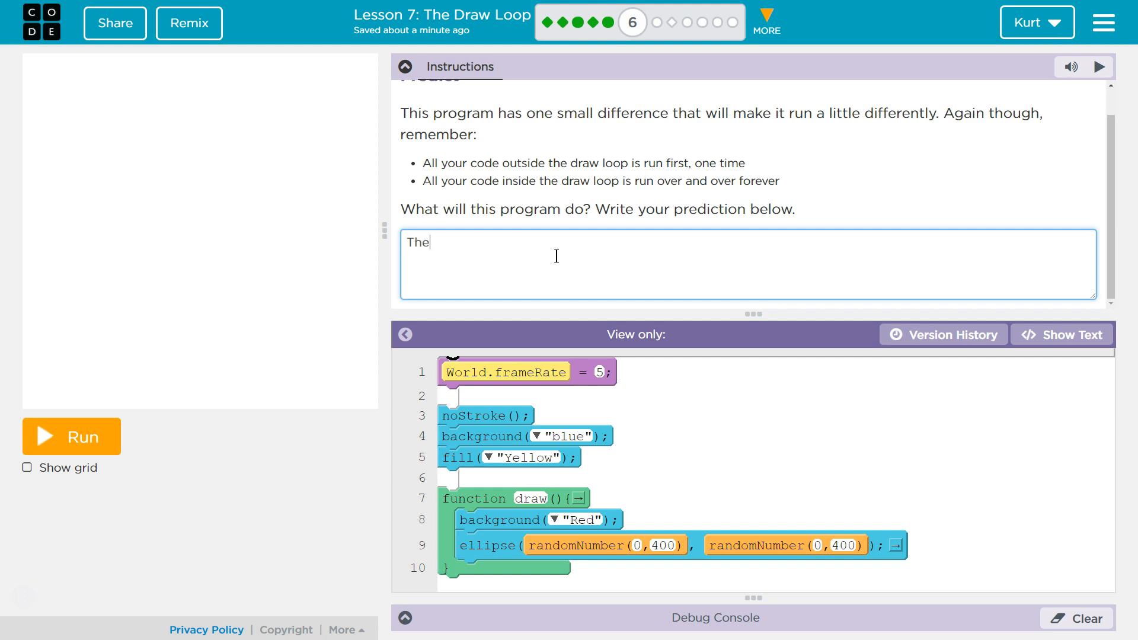
text(draw loop)
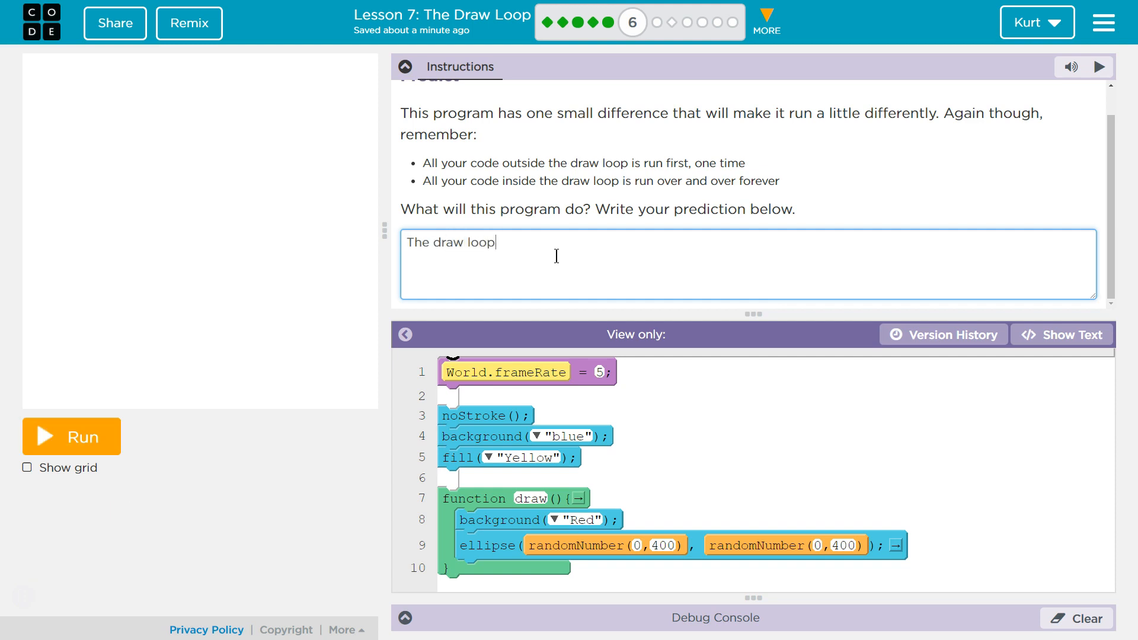
text(will repeat)
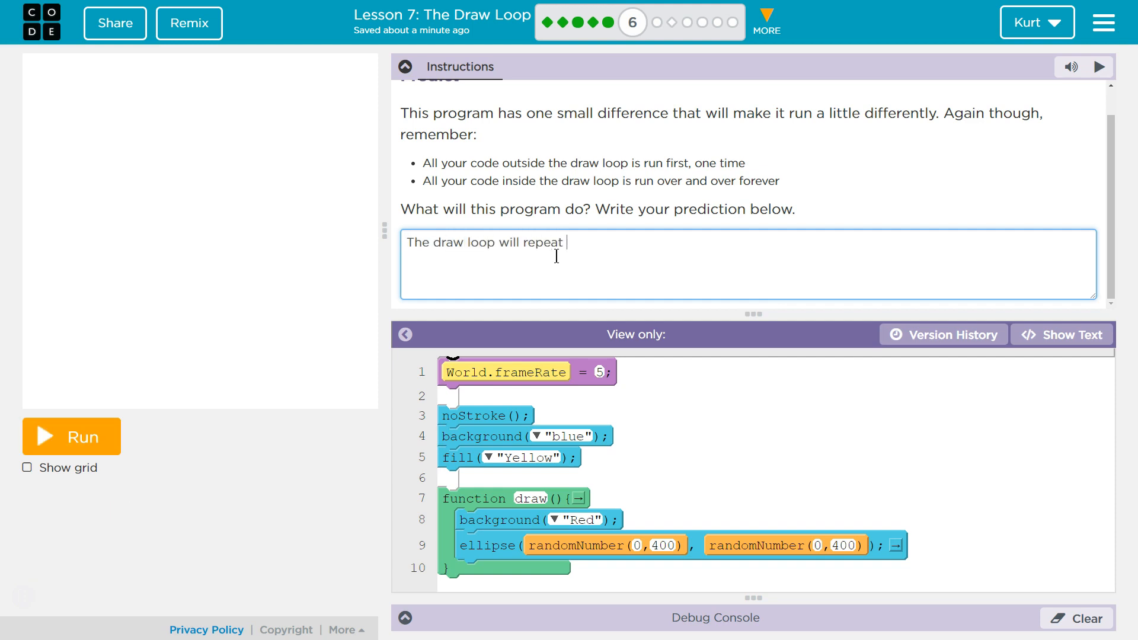
text(over and ove)
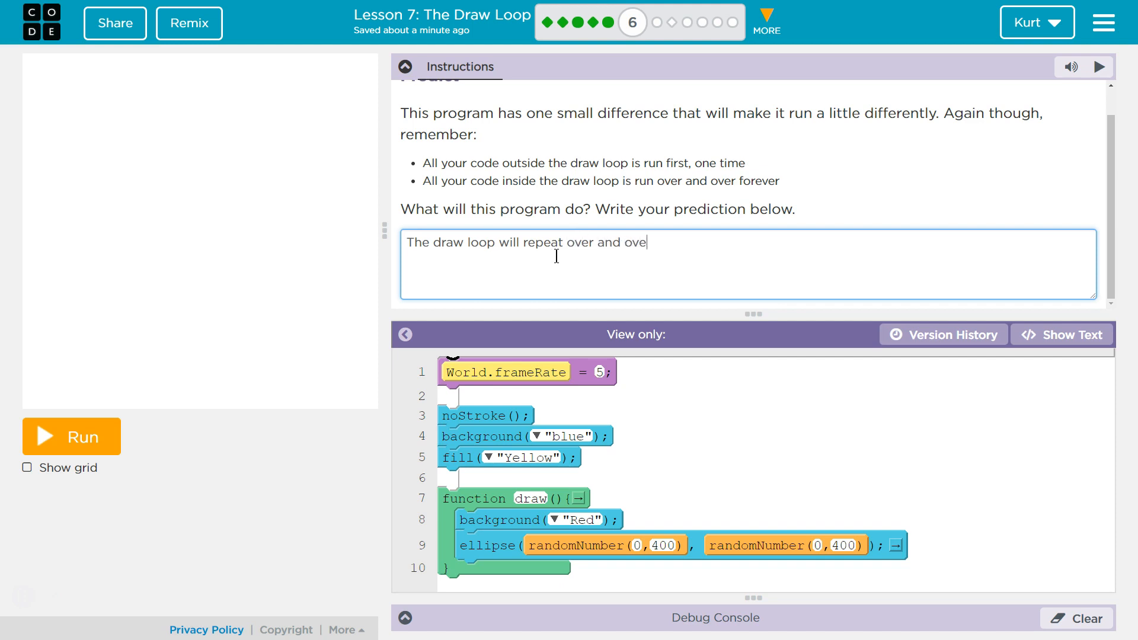
text(r, da)
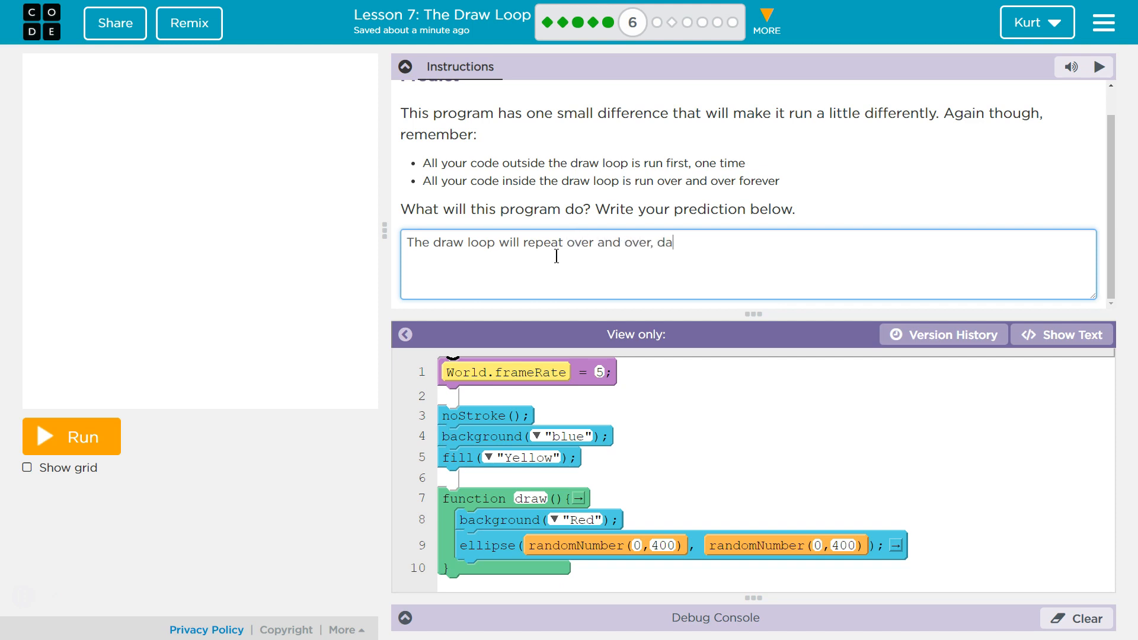
text(rawing)
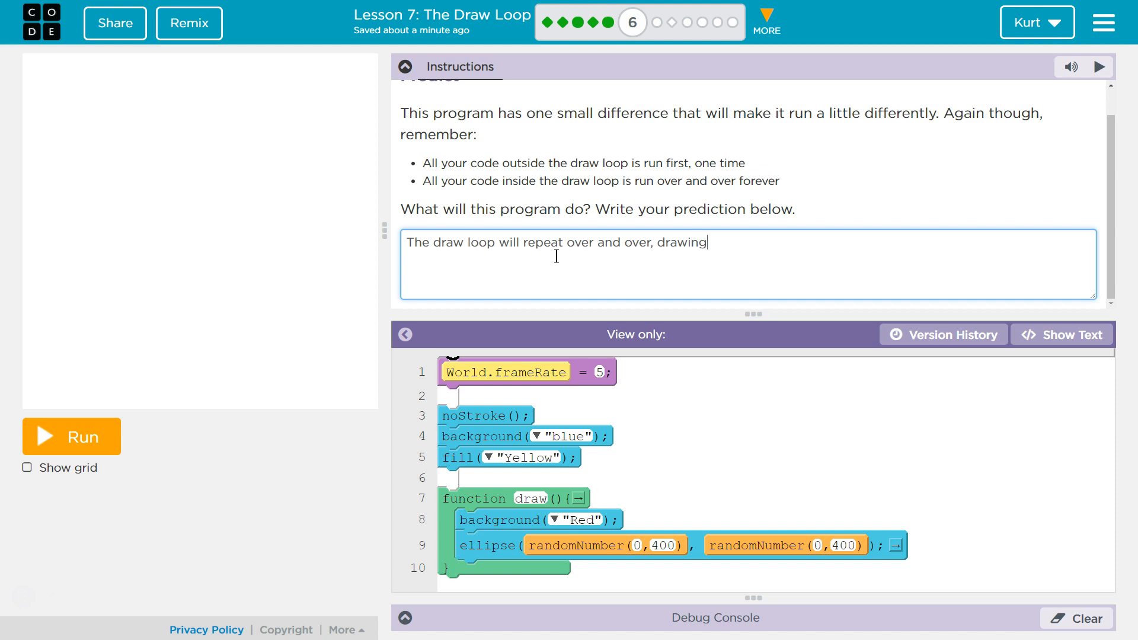
text(a red background each time with)
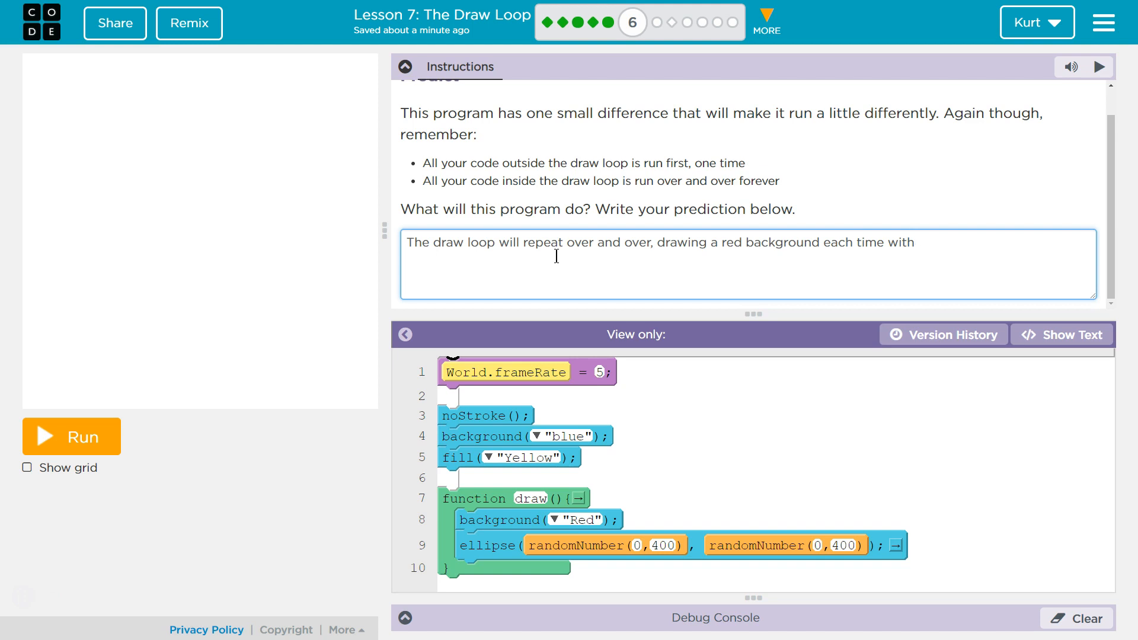
text(one w)
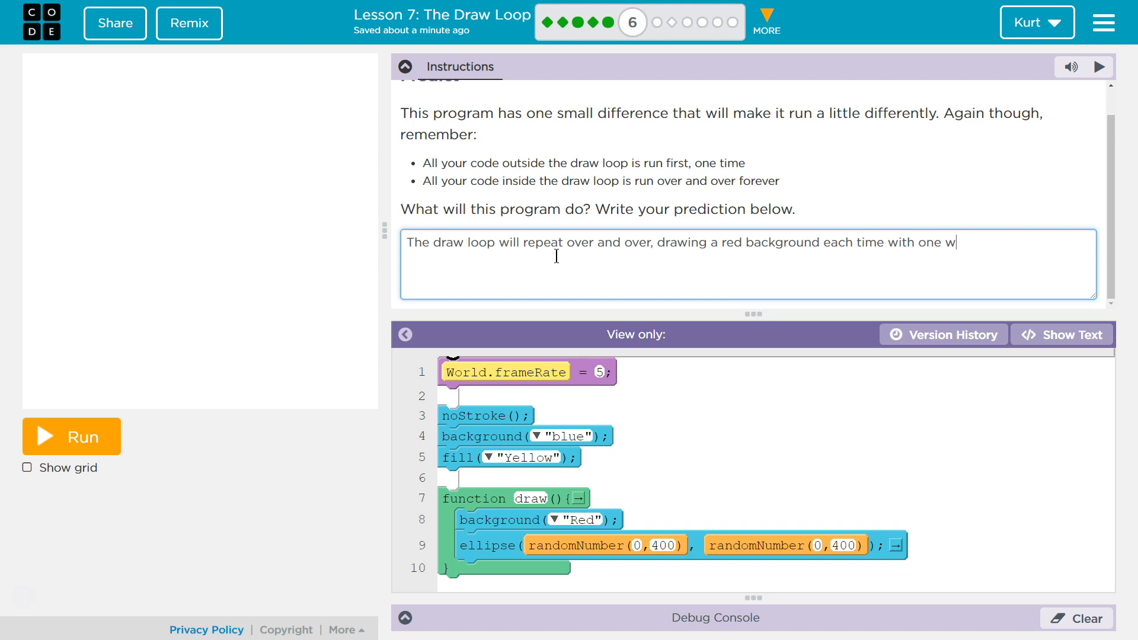
text(ellow)
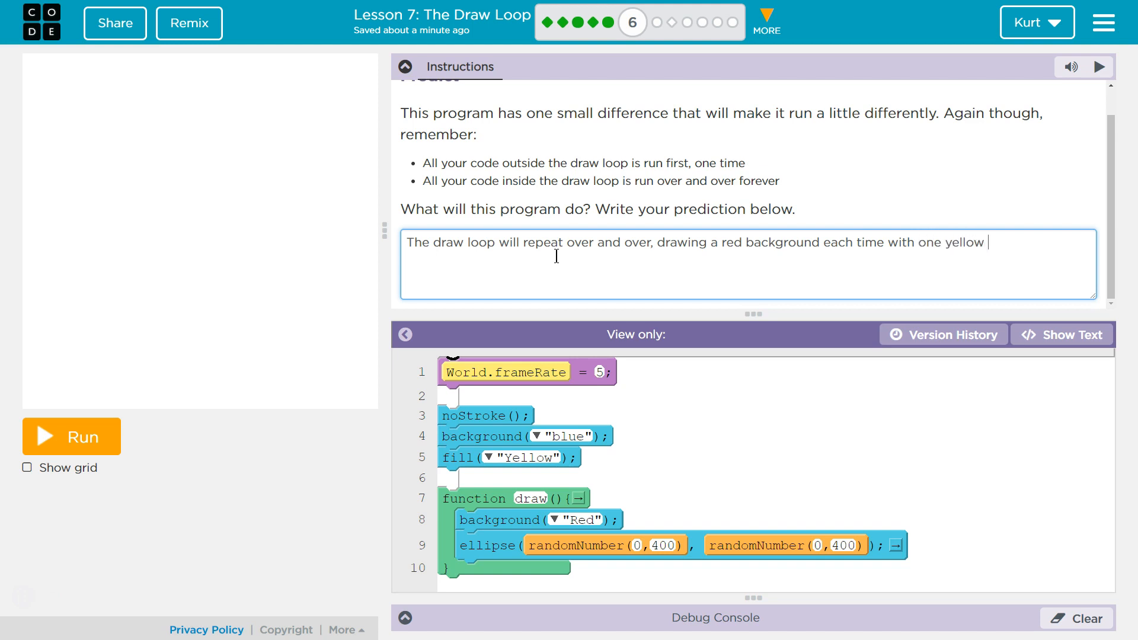
text(ellipse.)
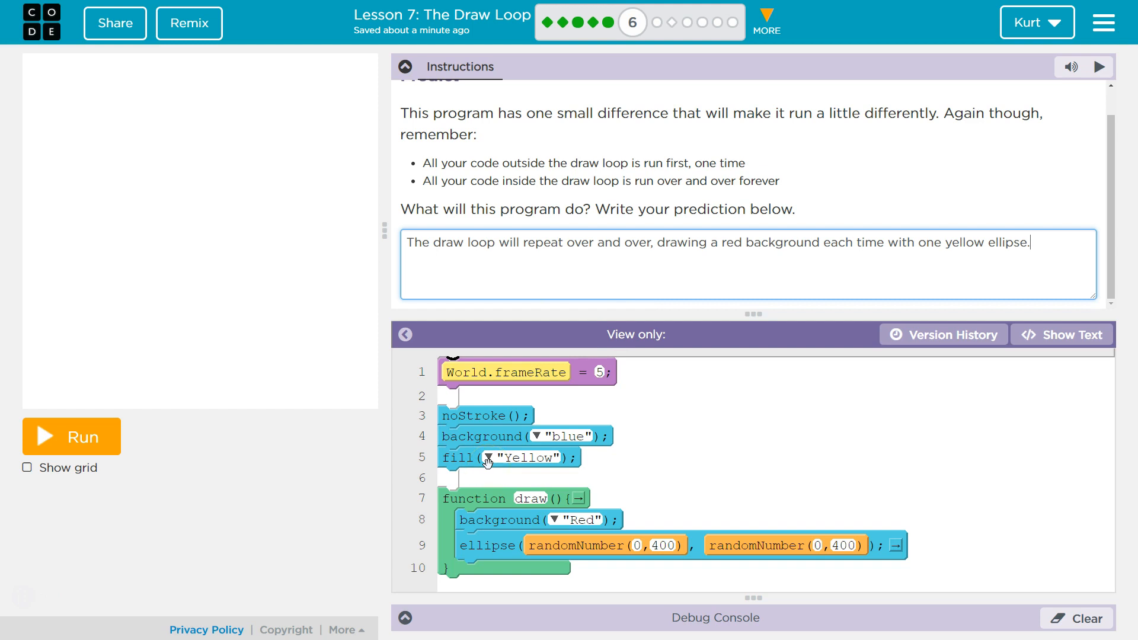
mouse_move(775, 591)
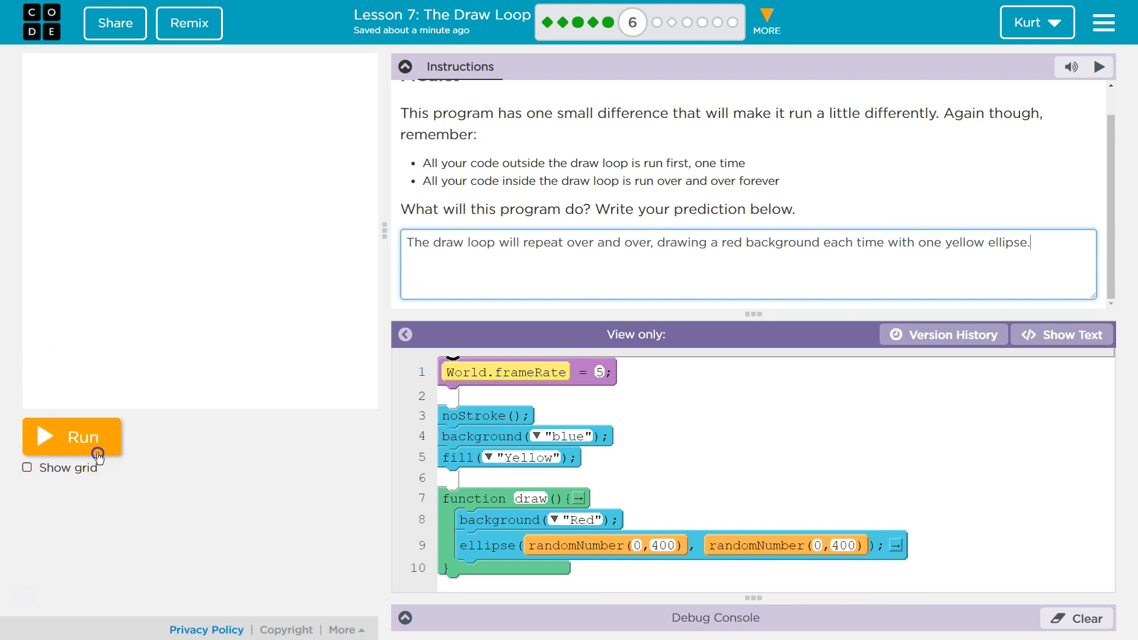
click(71, 436)
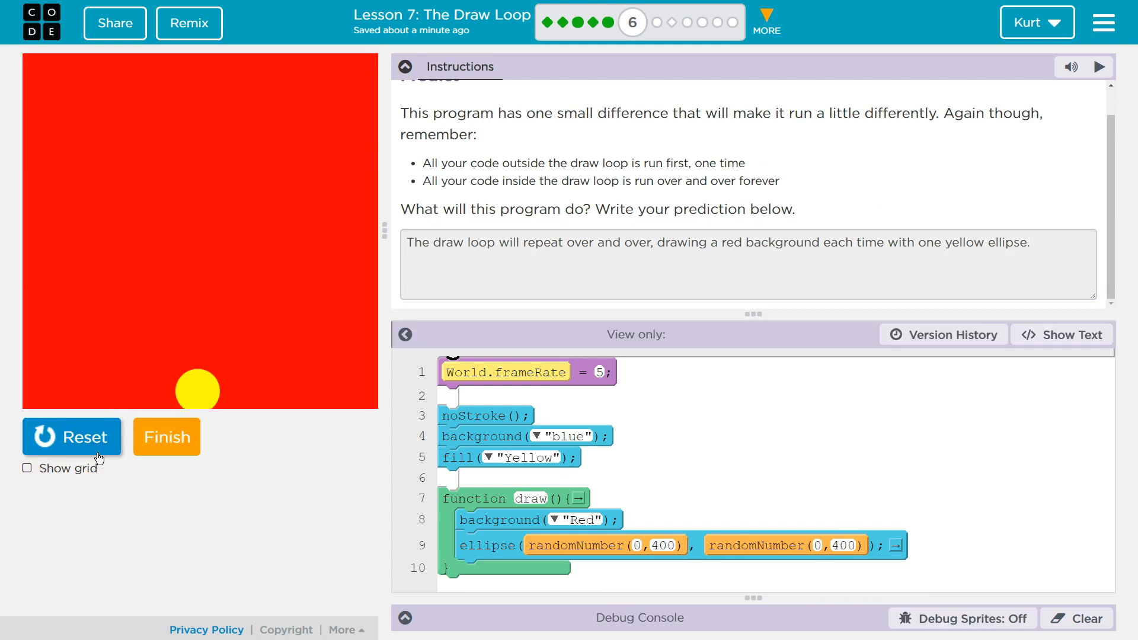